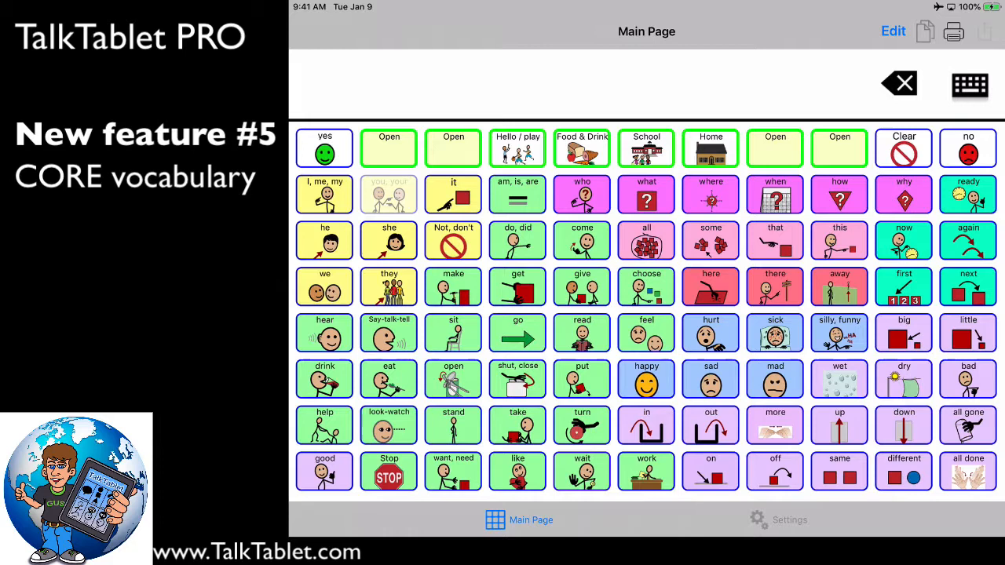
Step: Add 'I' and then 'Watch' from the look-watch subpage to the message bar
{"action": "left_click", "coordinate": [324, 194]}
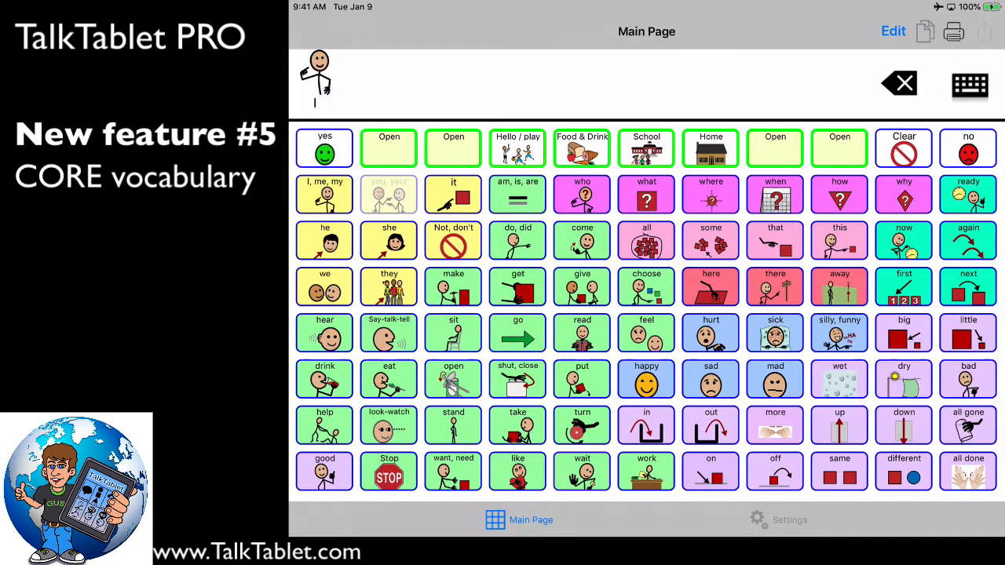
{"action": "left_click", "coordinate": [388, 425]}
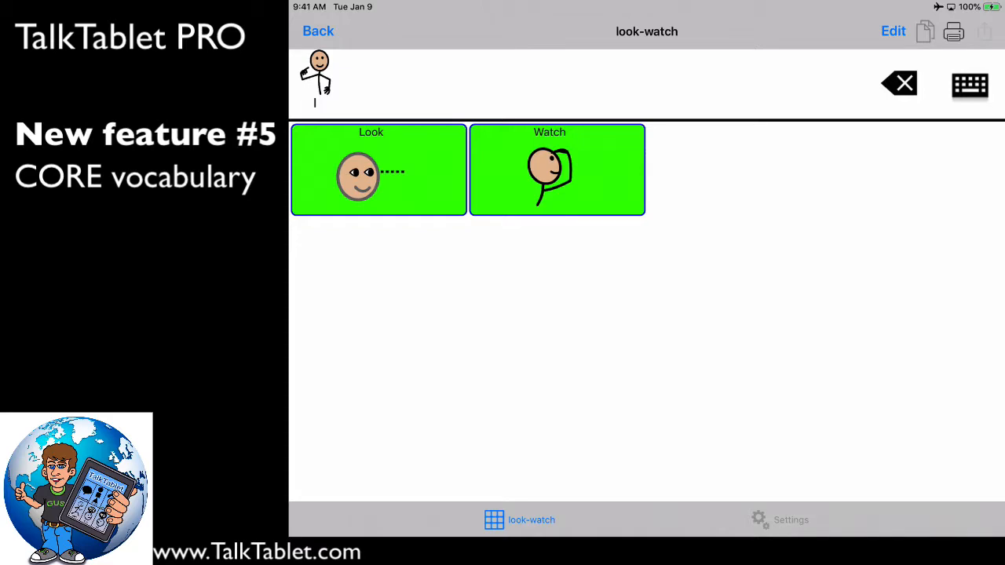
{"action": "left_click", "coordinate": [556, 169]}
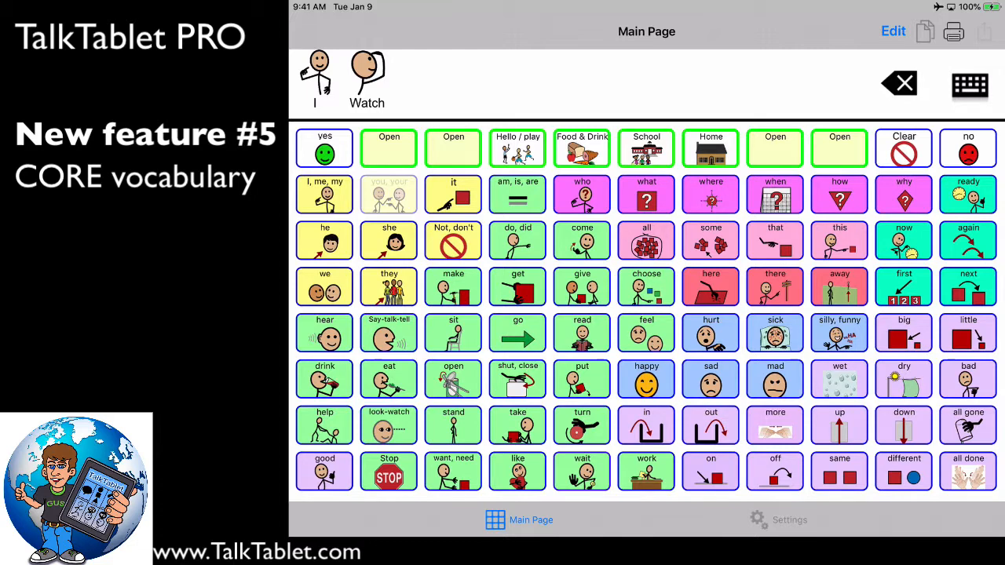
Step: Append 'football' from the Hello / play Sports board and bring up the typing keyboard
{"action": "left_click", "coordinate": [517, 148]}
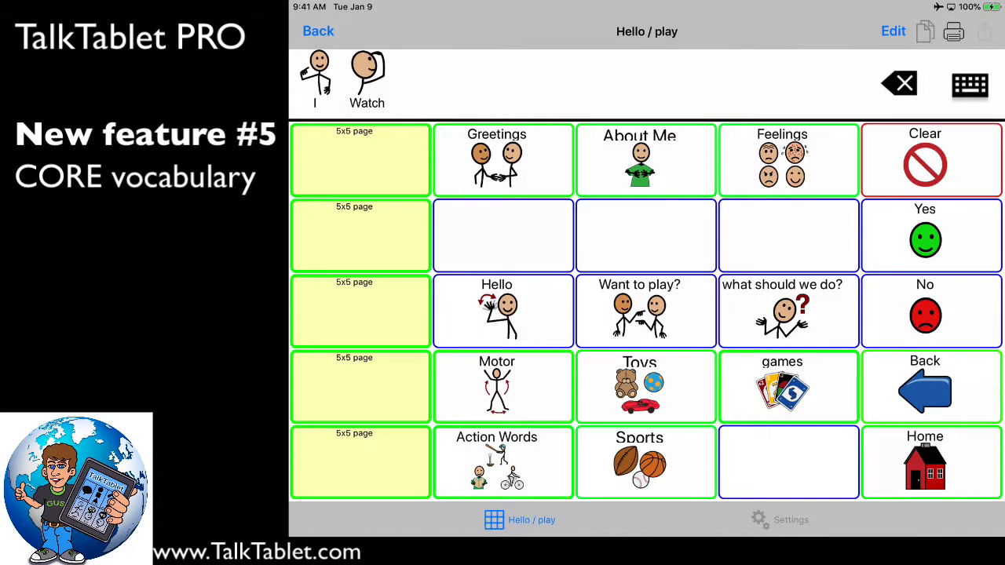
{"action": "left_click", "coordinate": [639, 463]}
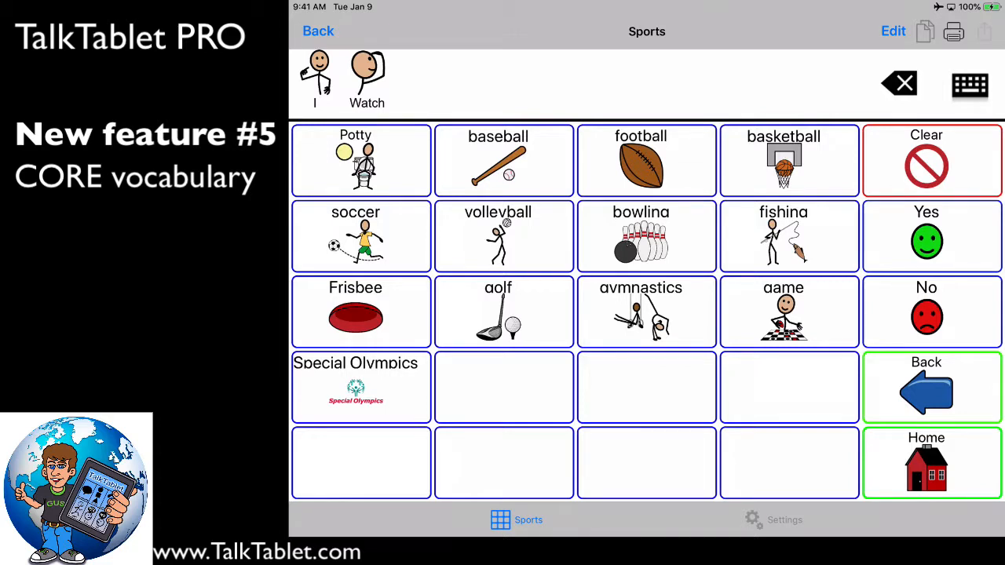
{"action": "left_click", "coordinate": [640, 160]}
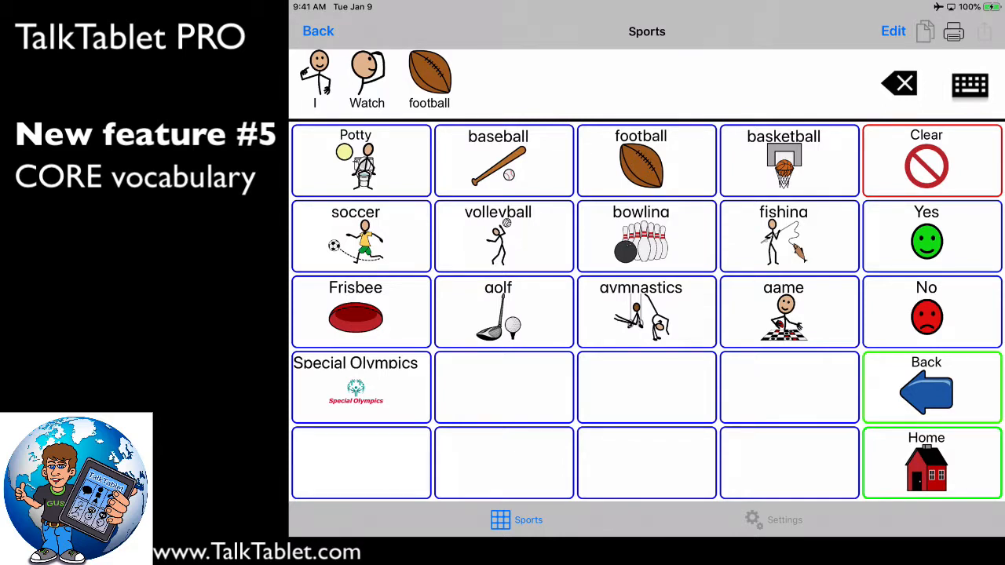
{"action": "left_click", "coordinate": [969, 84]}
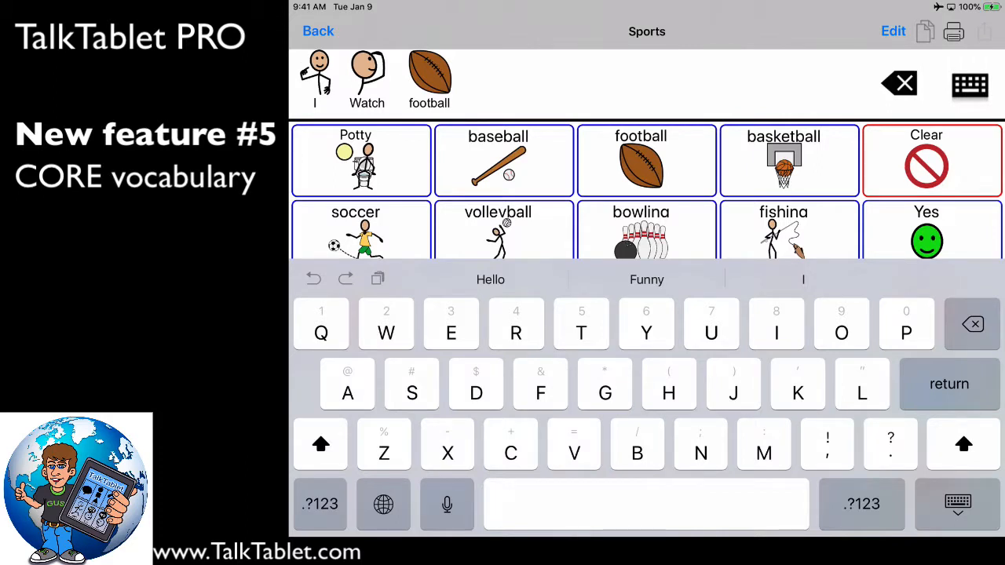
Step: Type 'on Sunday' using the Sunday suggestion, then hide the keyboard
{"action": "left_click", "coordinate": [840, 324]}
{"action": "type", "text": "on Sunda"}
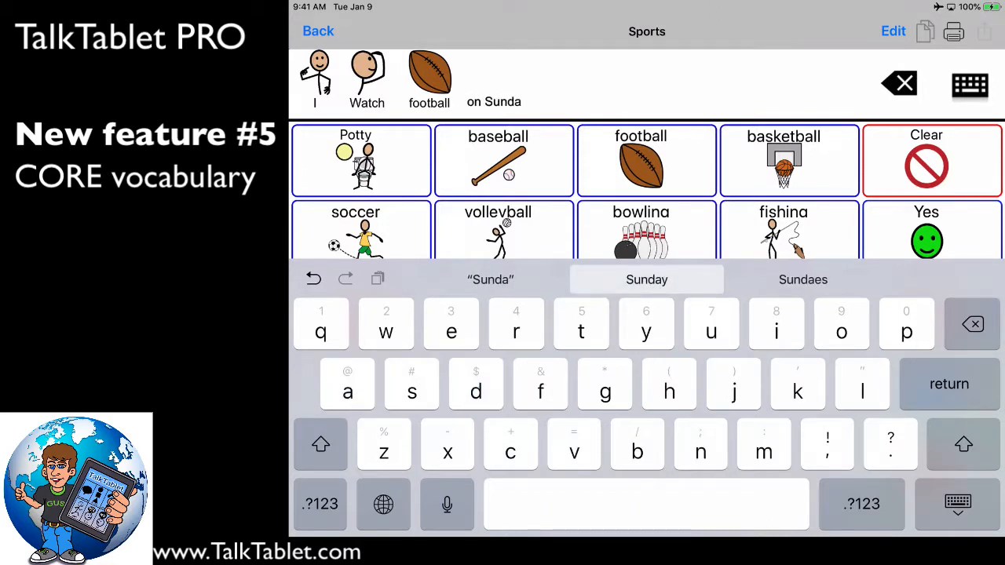
{"action": "left_click", "coordinate": [646, 278]}
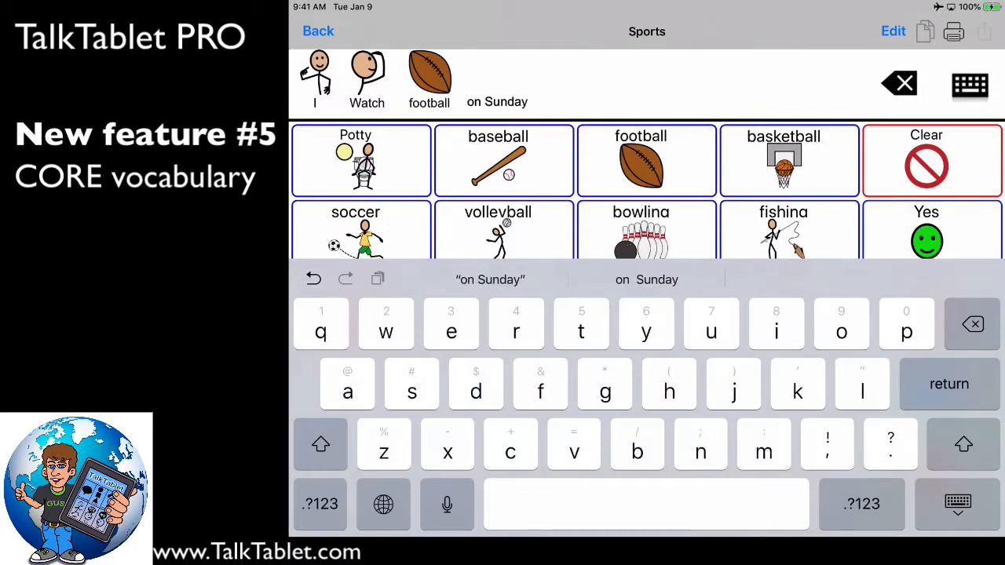
{"action": "left_click", "coordinate": [957, 503]}
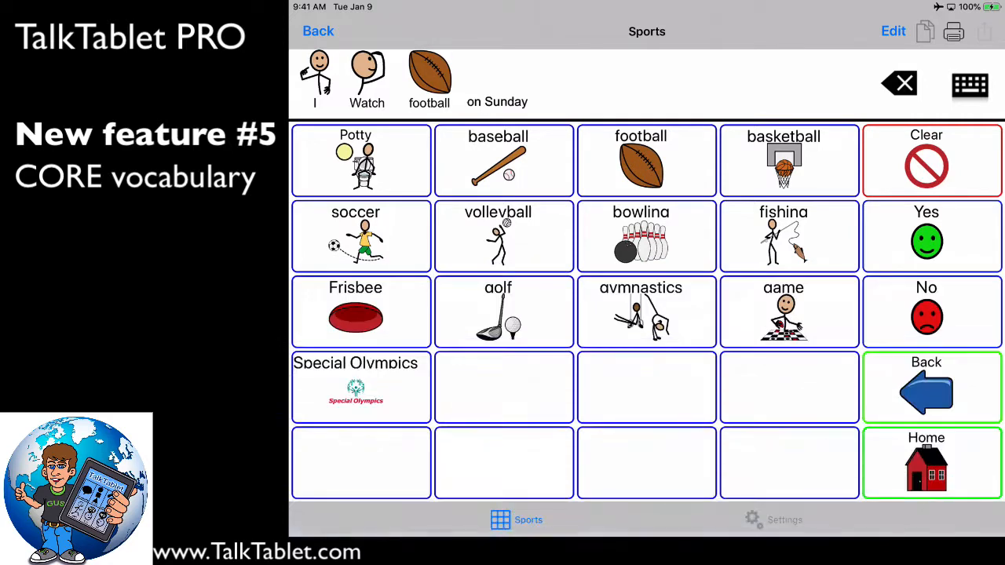